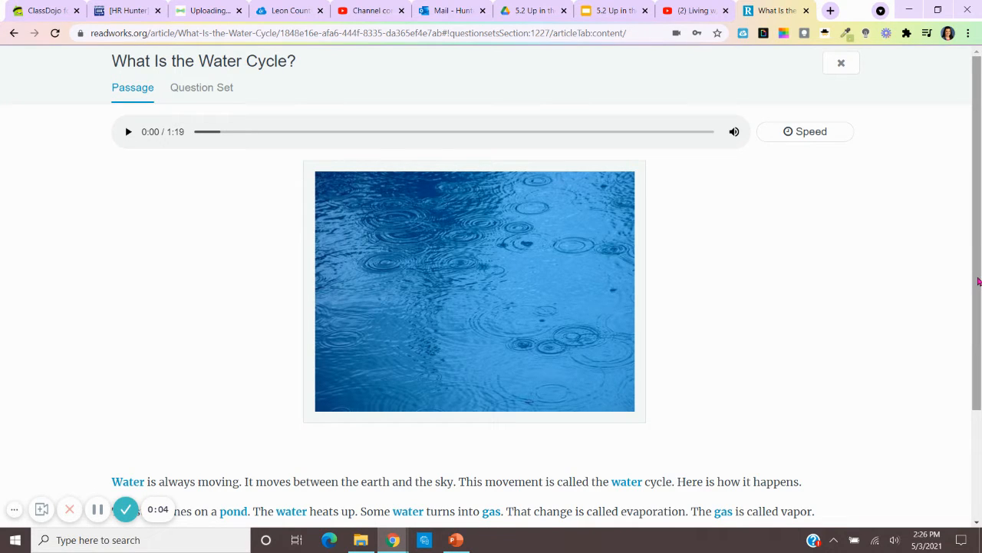
pyautogui.scroll(-3)
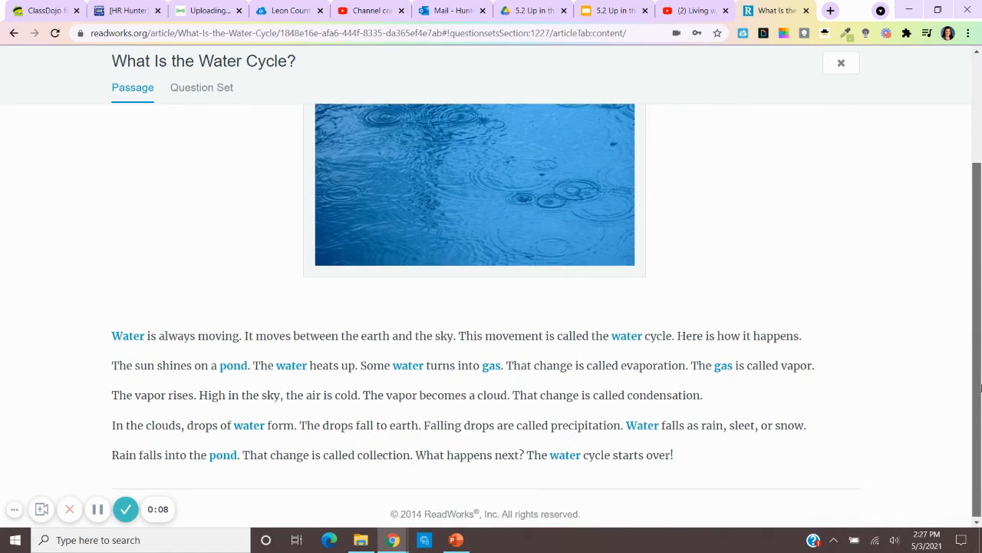
pyautogui.scroll(-3)
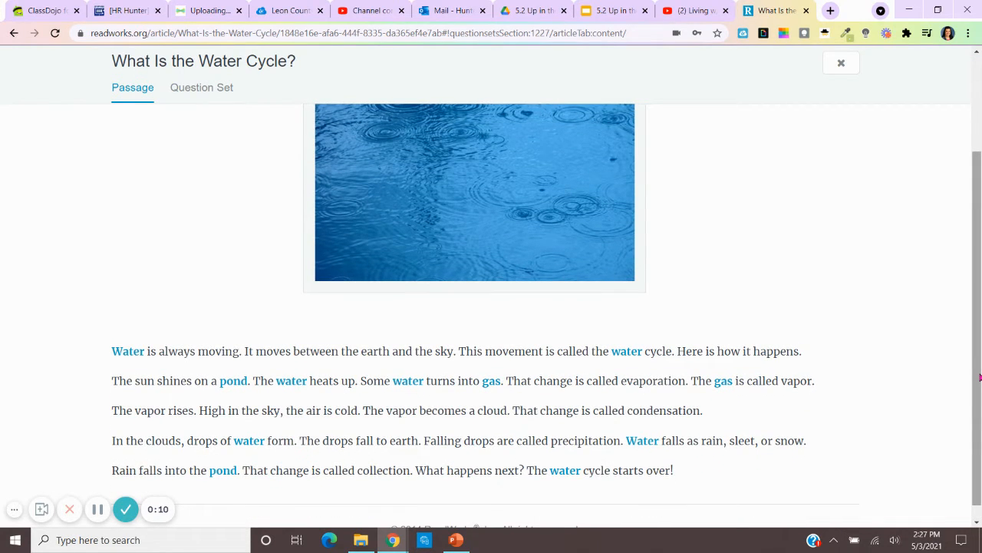